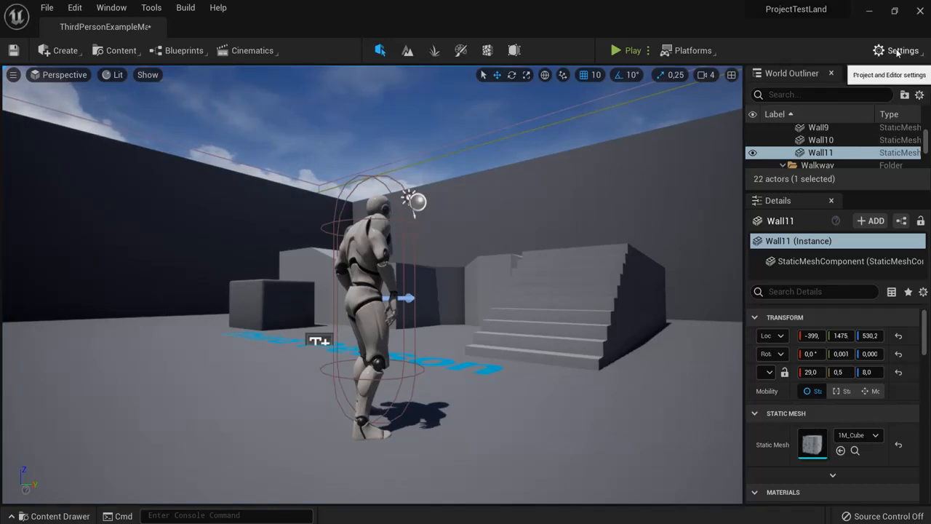
- Set the engine scalability quality to High in Engine Scalability Settings
click(902, 51)
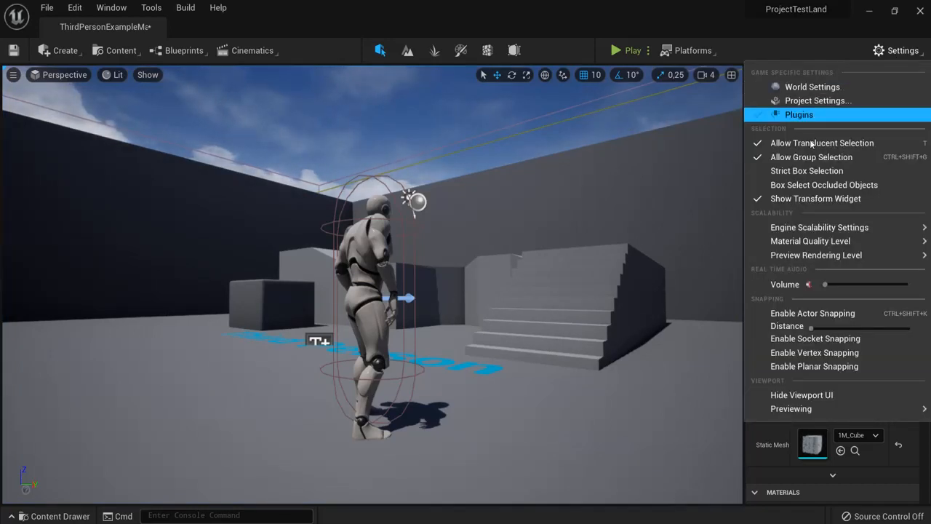
click(820, 227)
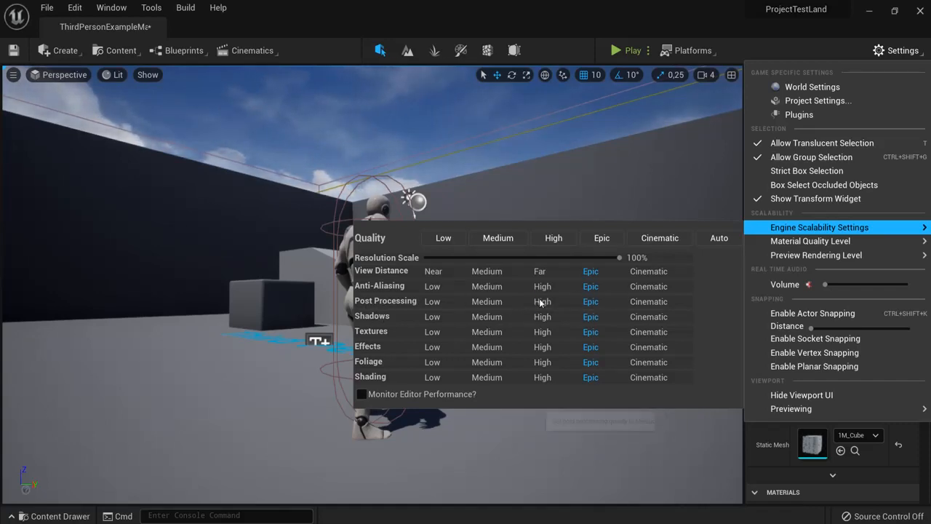
click(487, 301)
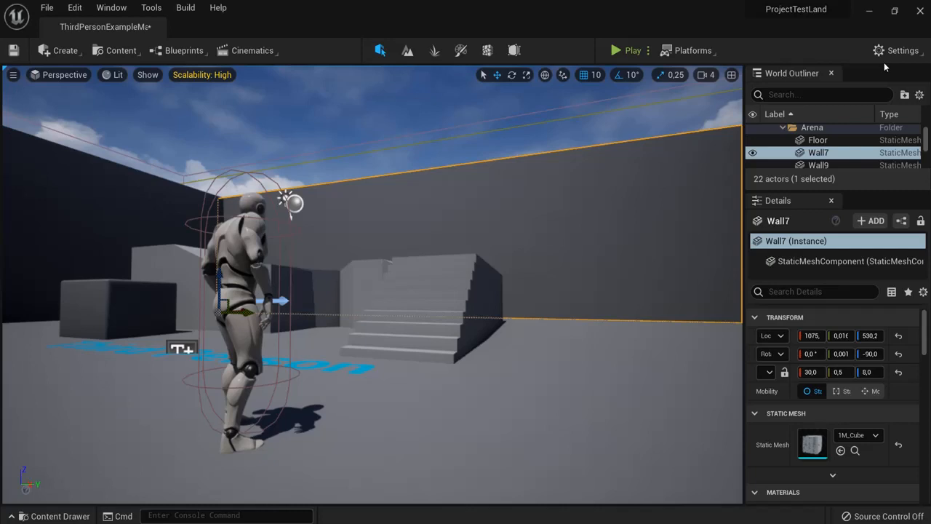
- Reopen Engine Scalability Settings to confirm the High quality levels
click(903, 50)
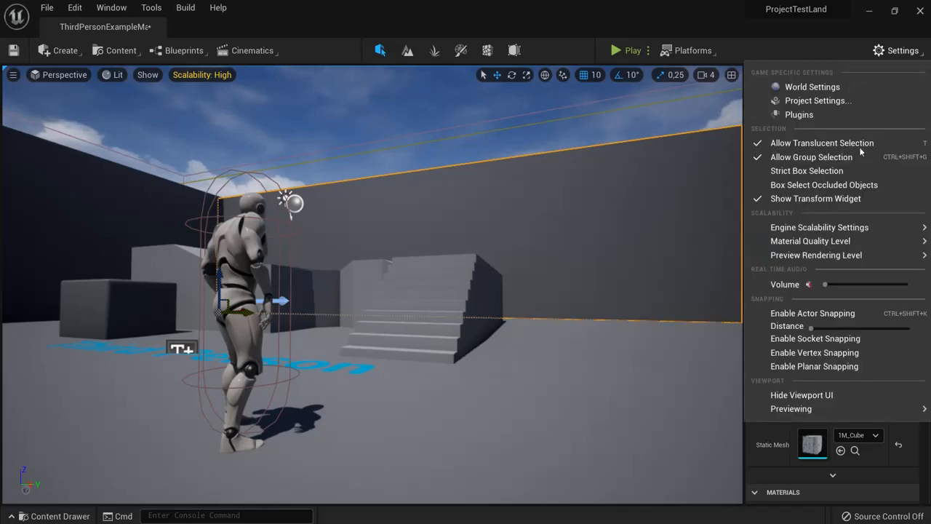
click(820, 227)
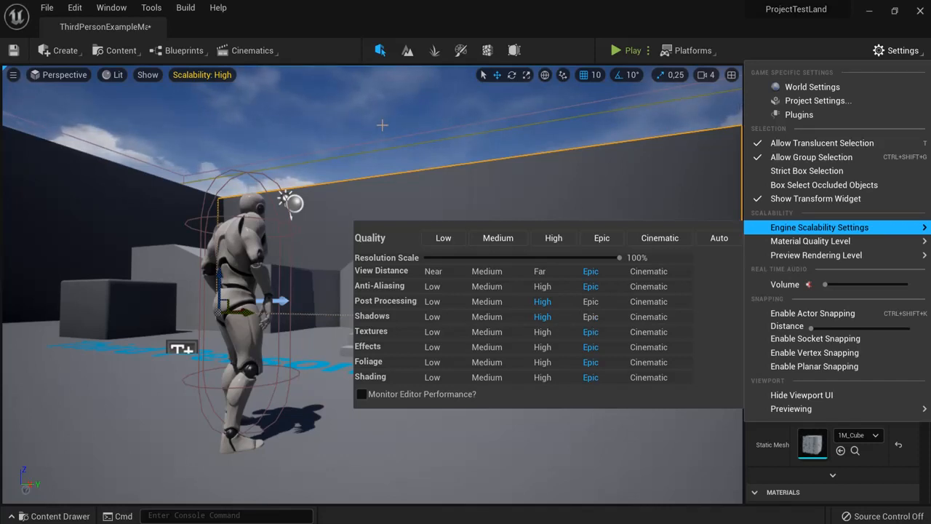
click(75, 8)
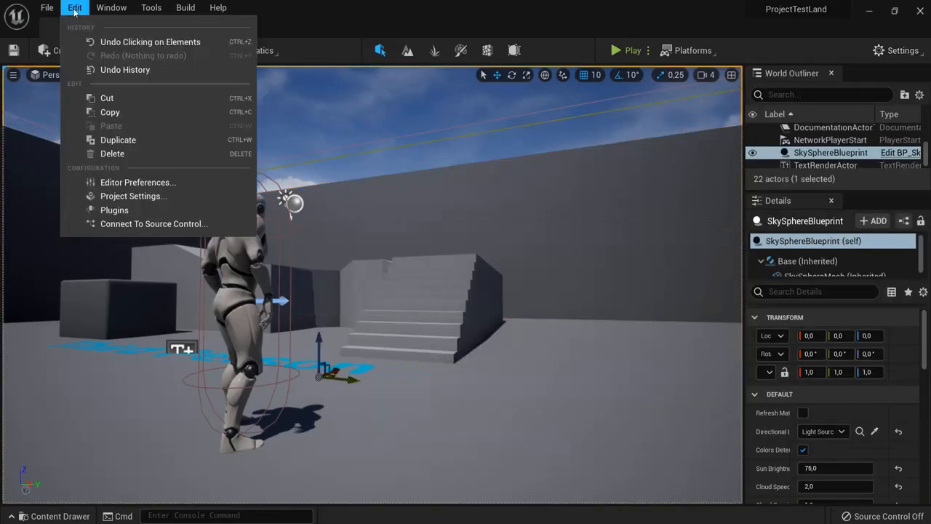
mouse_move(133, 196)
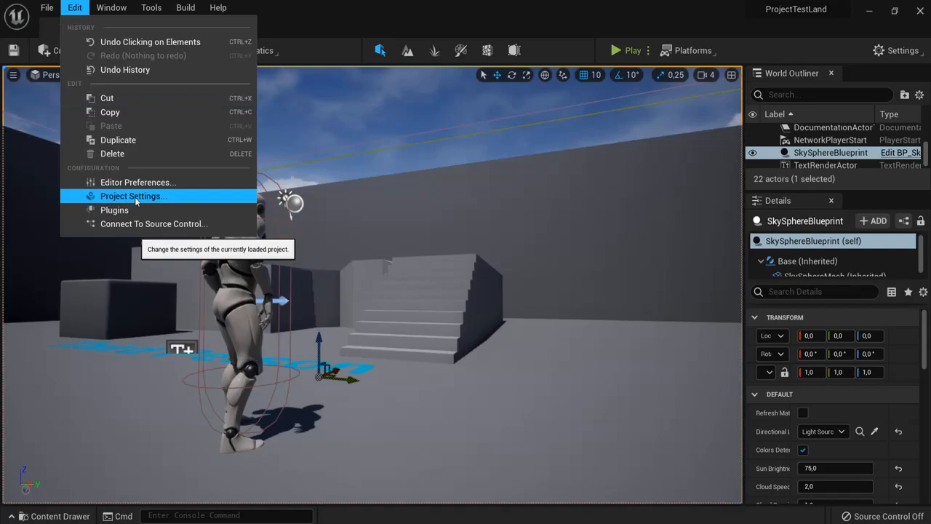
- Open Project Settings and go to the Engine > Rendering page
click(133, 196)
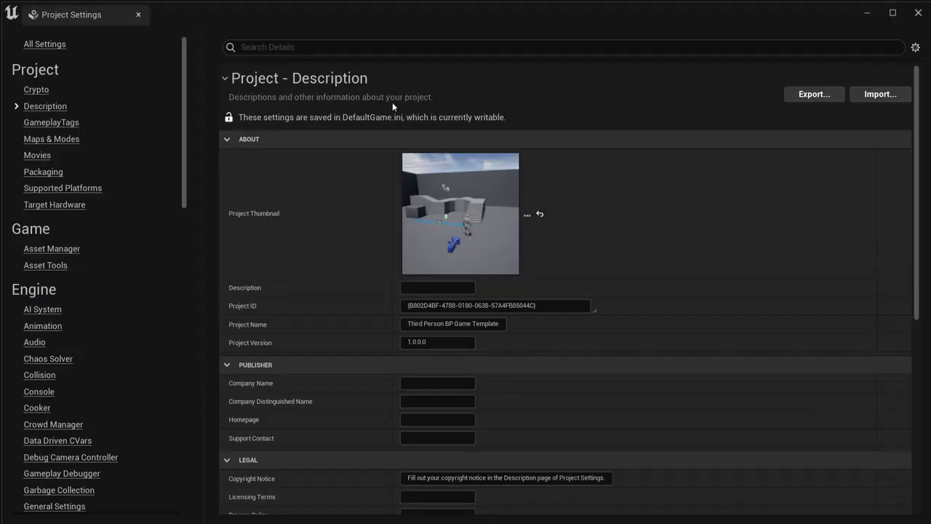
scroll(down, 3)
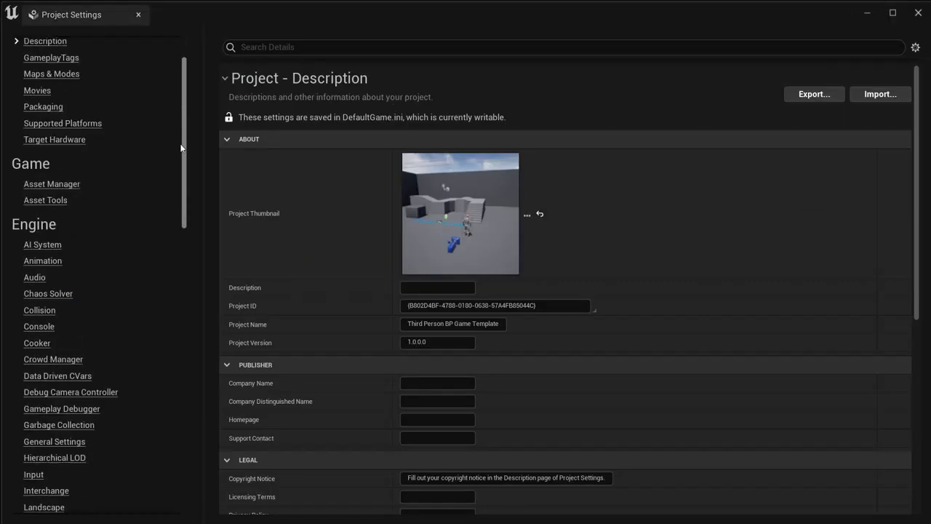
scroll(down, 3)
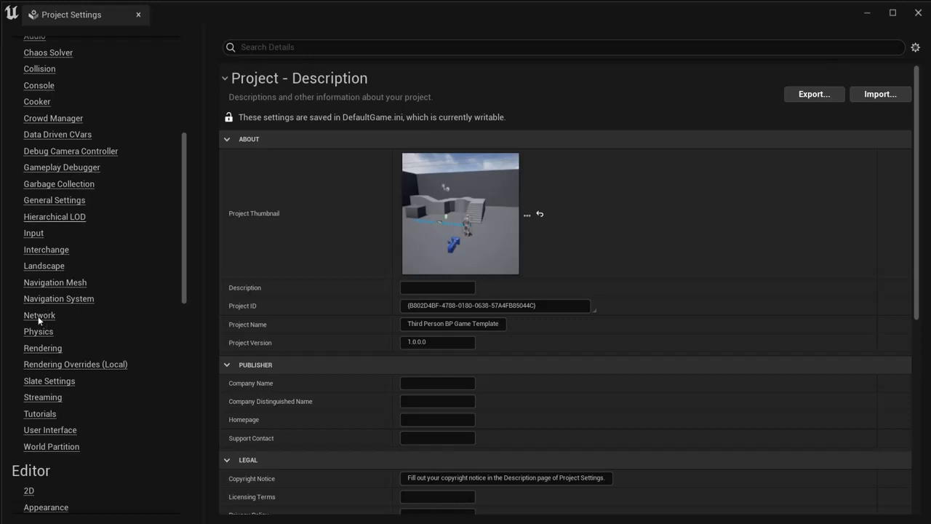
click(42, 348)
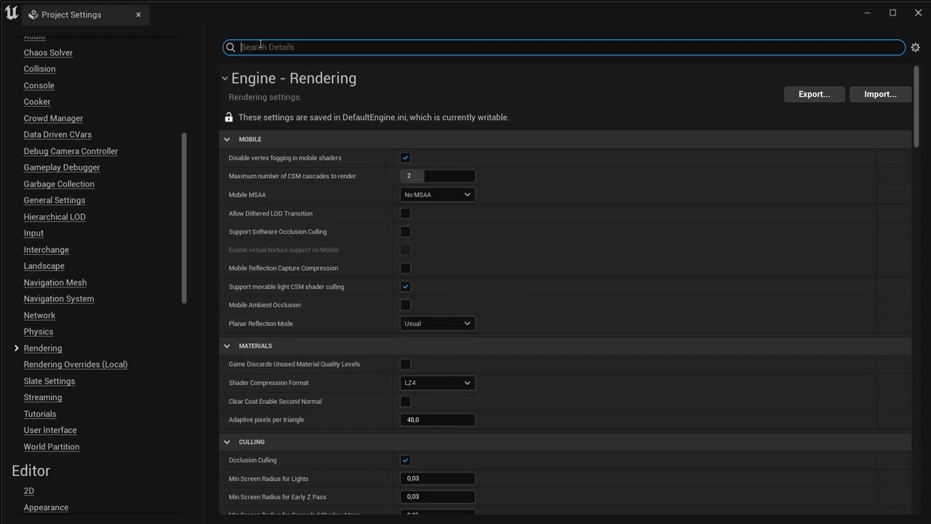
- Filter settings by 'lumen' and set Dynamic Global Illumination Method to Ray Traced (Deprecated)
text(lumen)
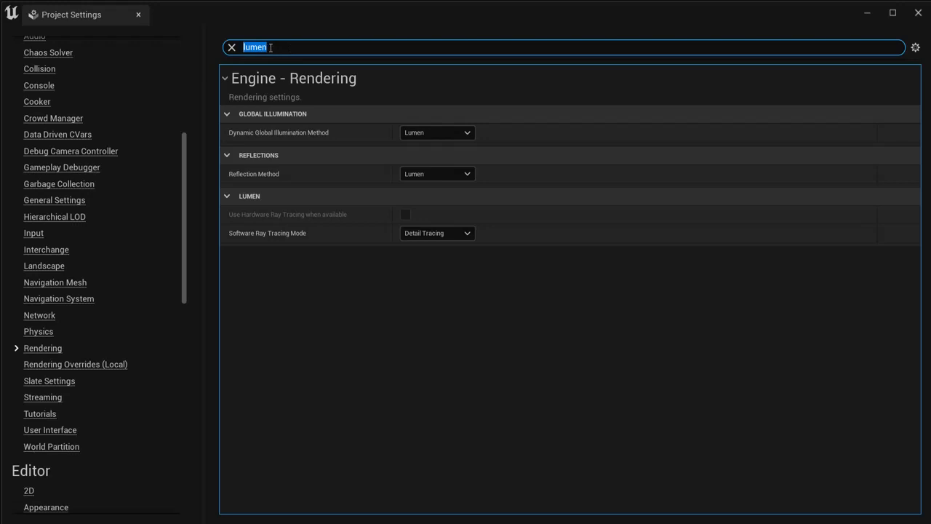
mouse_move(437, 133)
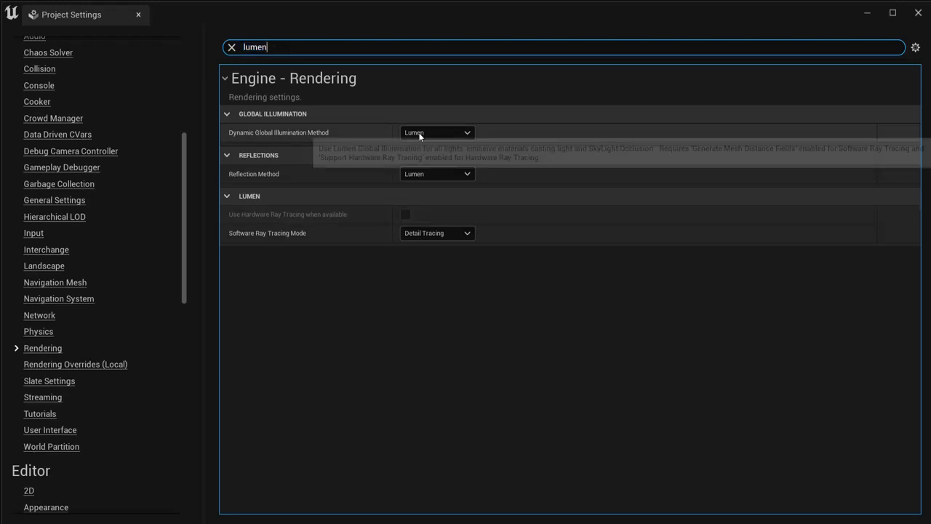
click(437, 132)
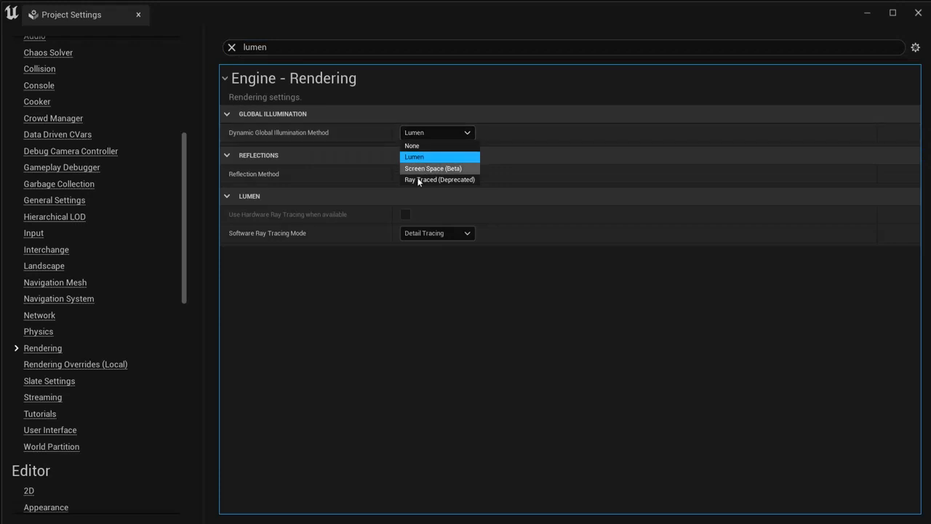
mouse_move(439, 179)
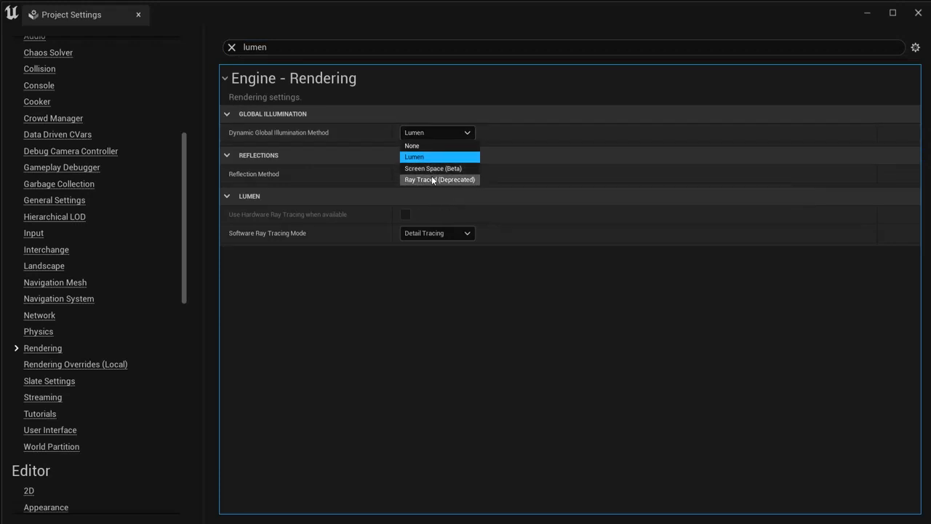
click(439, 180)
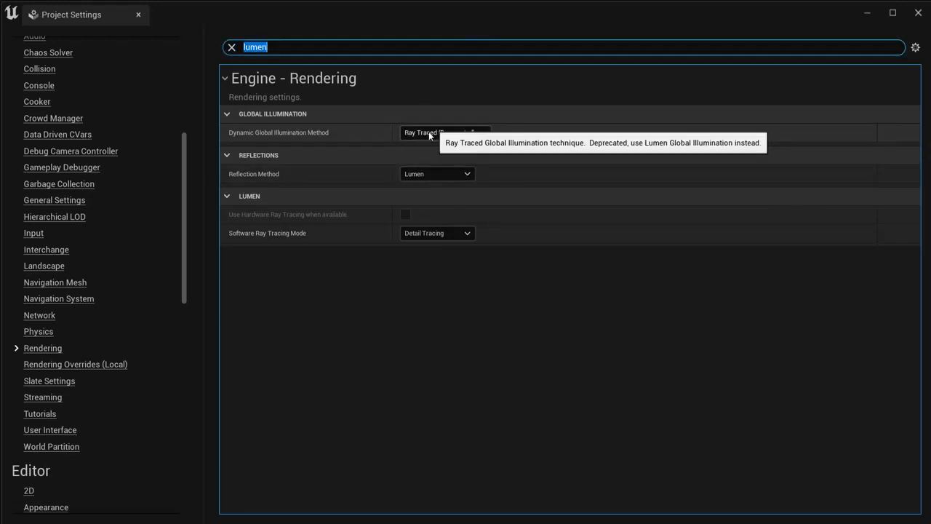
mouse_move(191, 71)
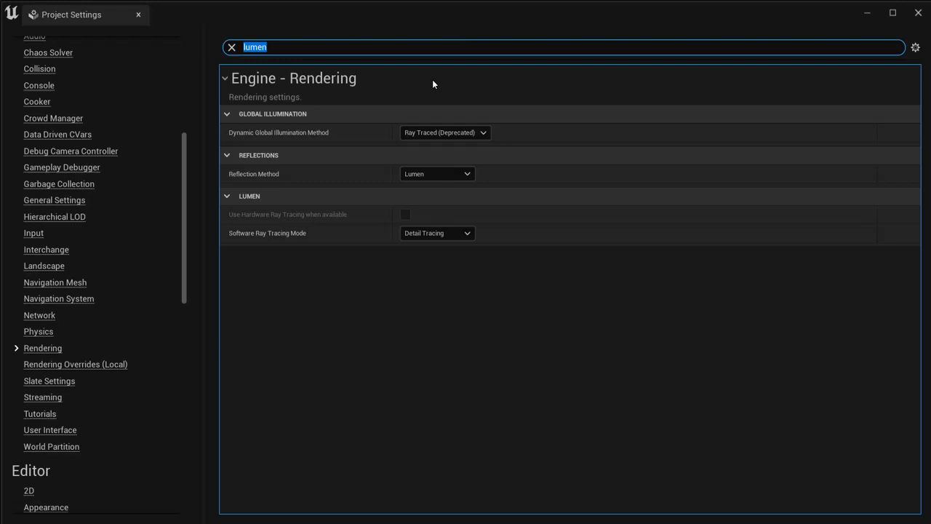
mouse_move(444, 133)
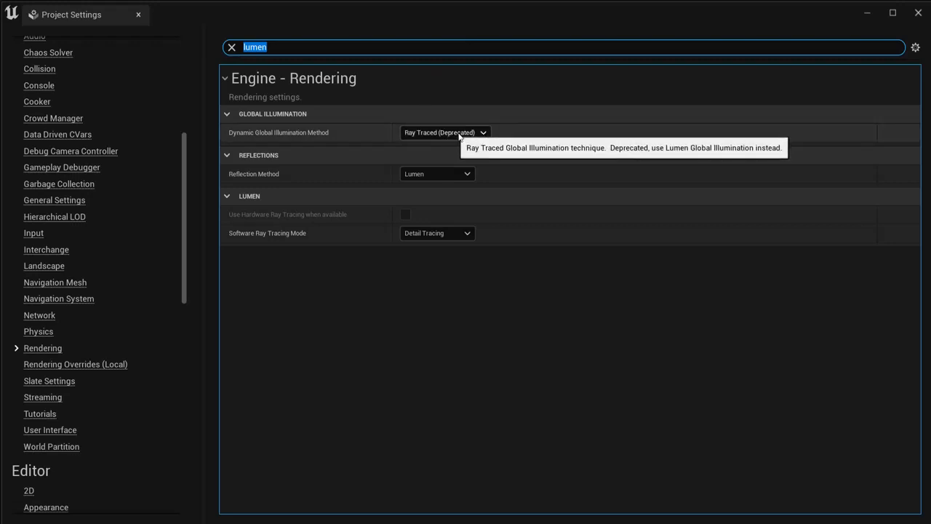
mouse_move(478, 95)
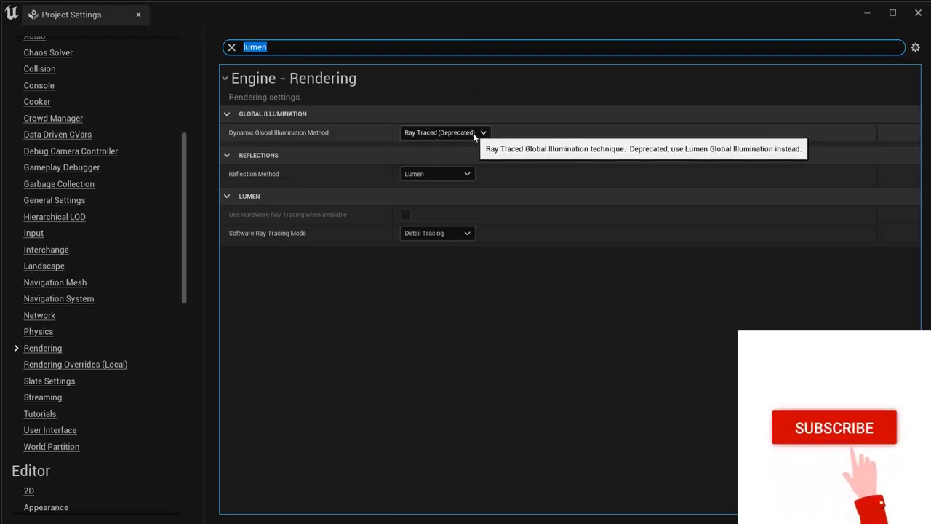
- Set GI to Screen Space (Beta), Software Ray Tracing to Global Tracing, then check via 'global' search
click(445, 133)
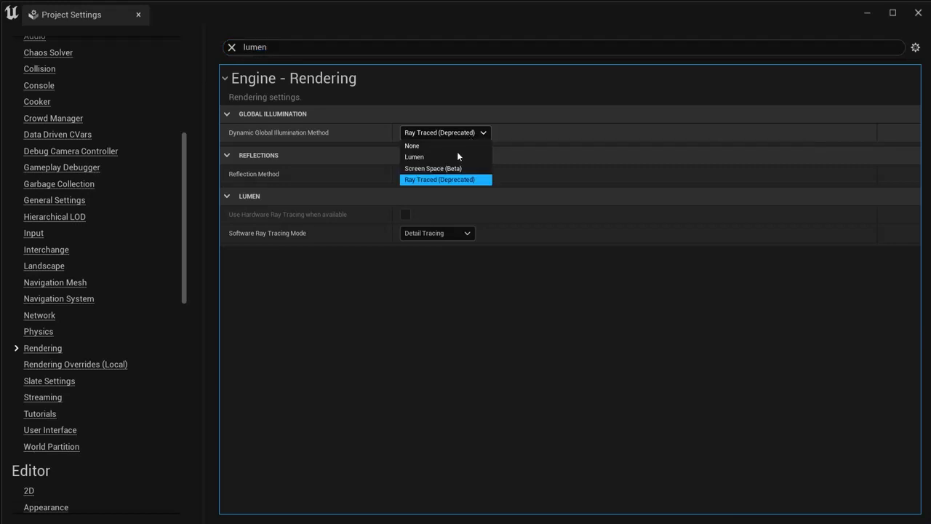
click(433, 168)
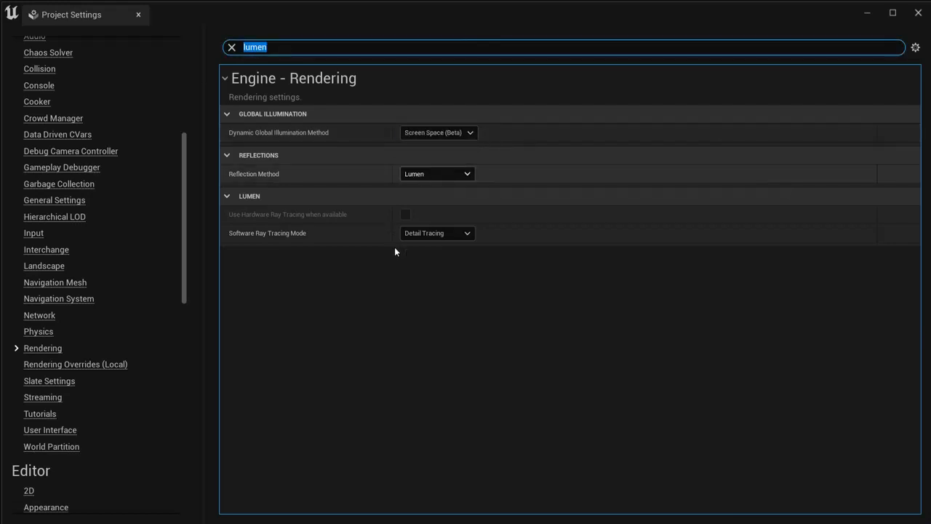
click(437, 233)
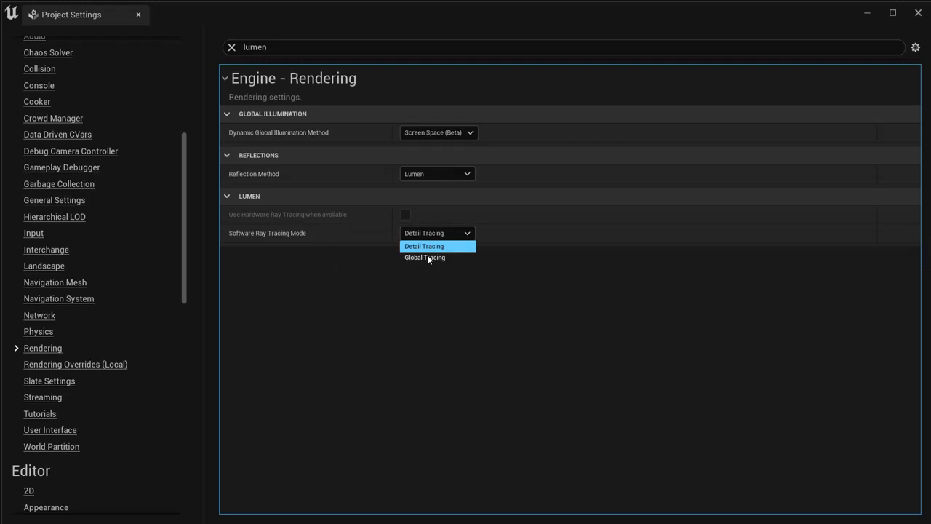
click(425, 257)
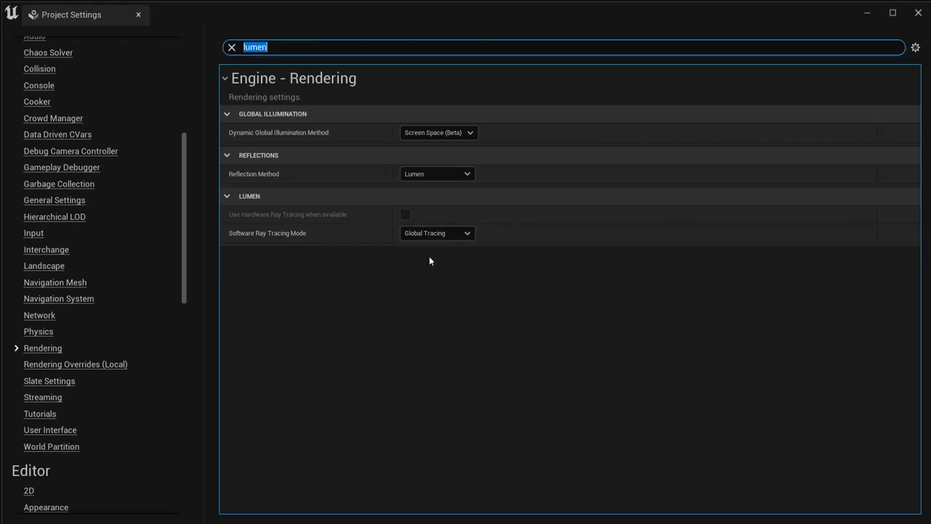
mouse_move(367, 86)
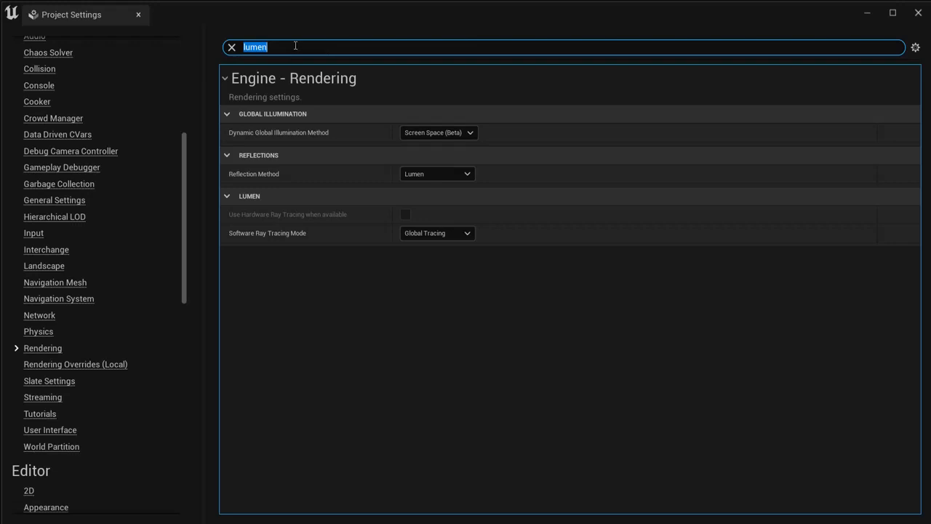
text(global il)
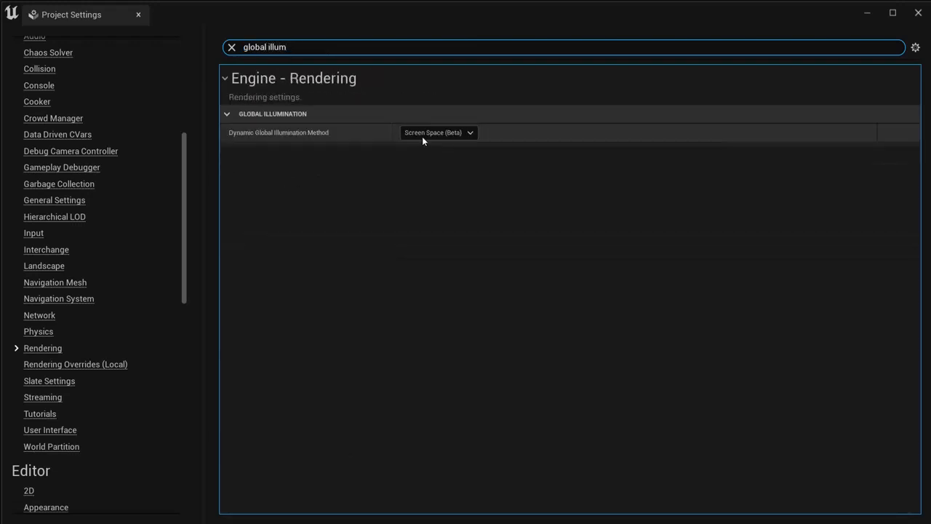
click(438, 132)
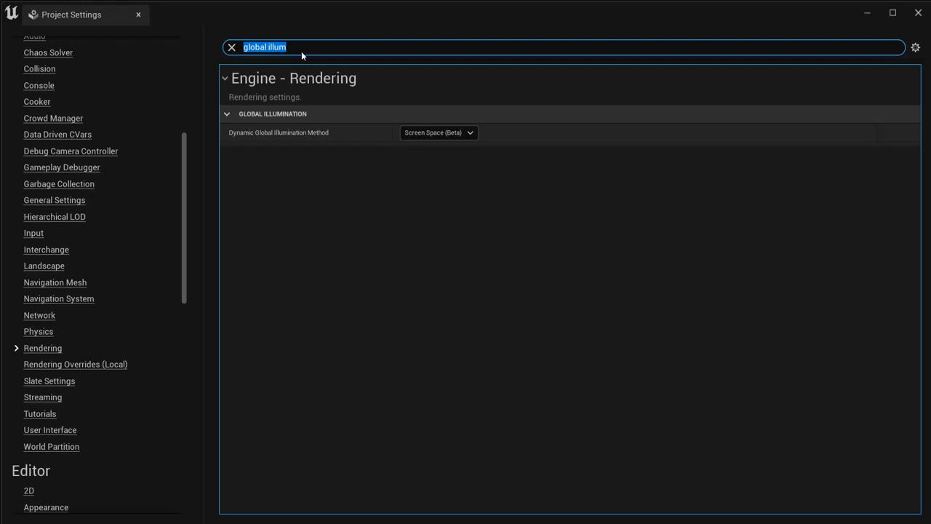
- Check Shadow Map Method under 'shadows', then set Reflection Method to Screen Space
text(s)
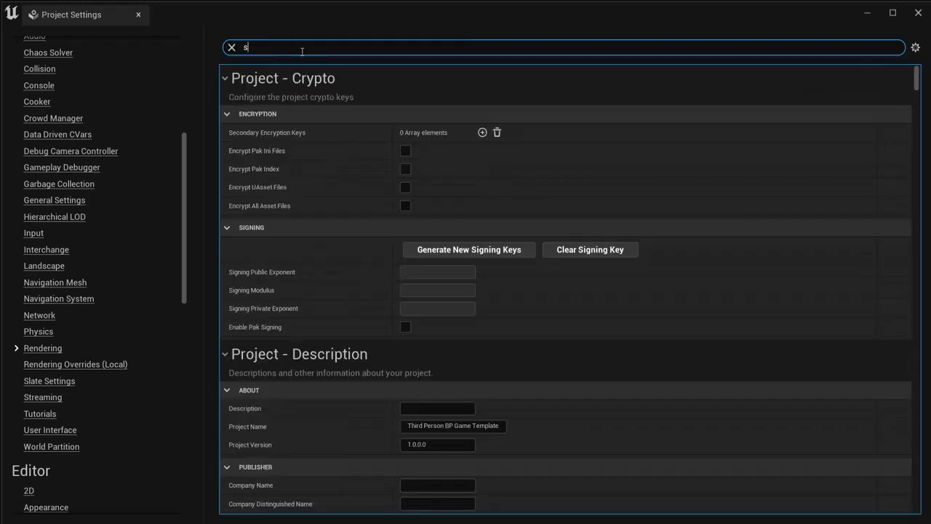
text(hadows)
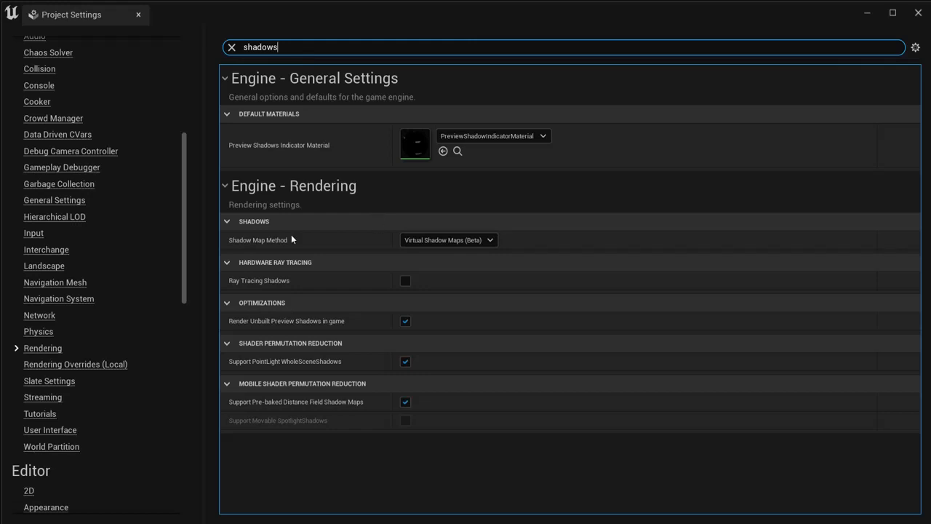
click(448, 240)
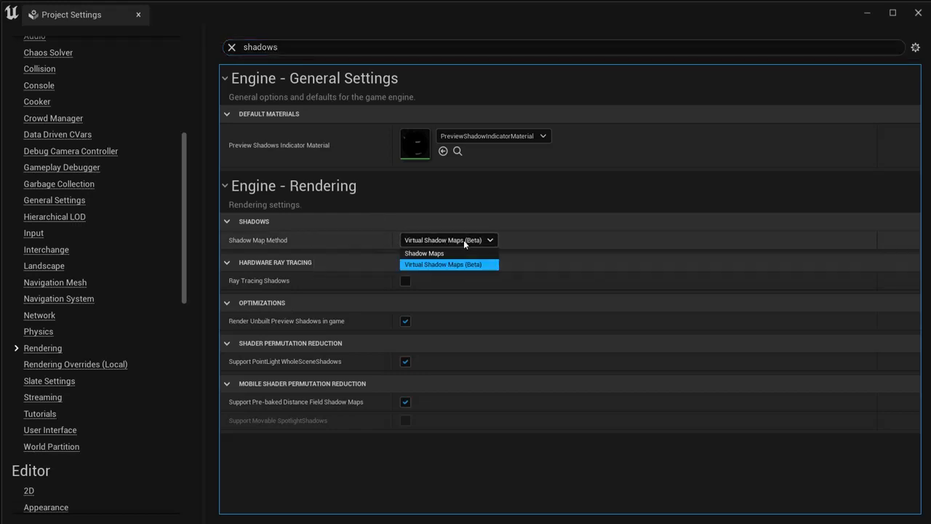
text(reflections)
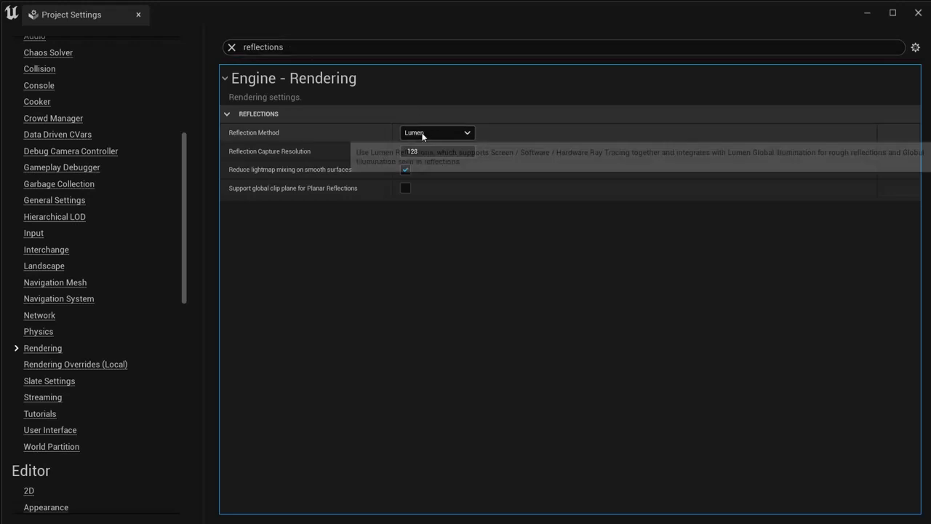
click(437, 132)
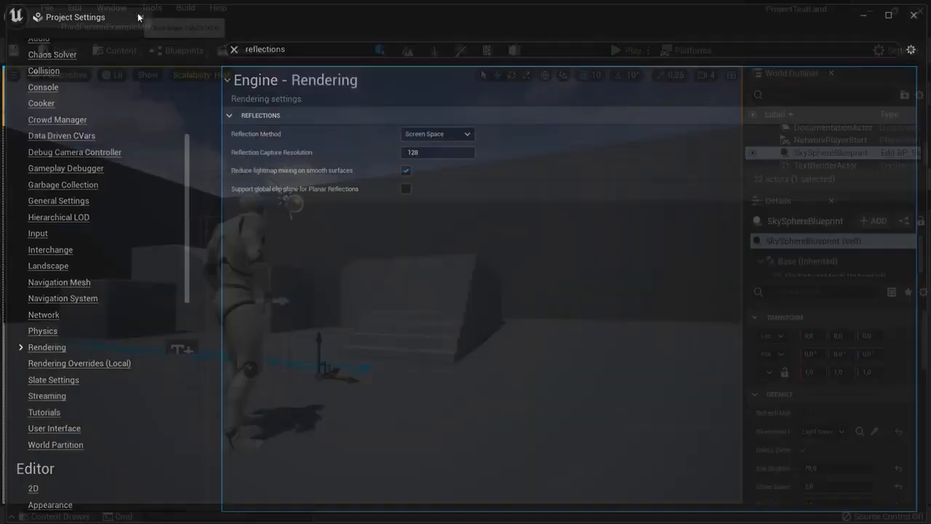
- Close Project Settings and select the Linear_Stair mesh to move it aside
click(234, 49)
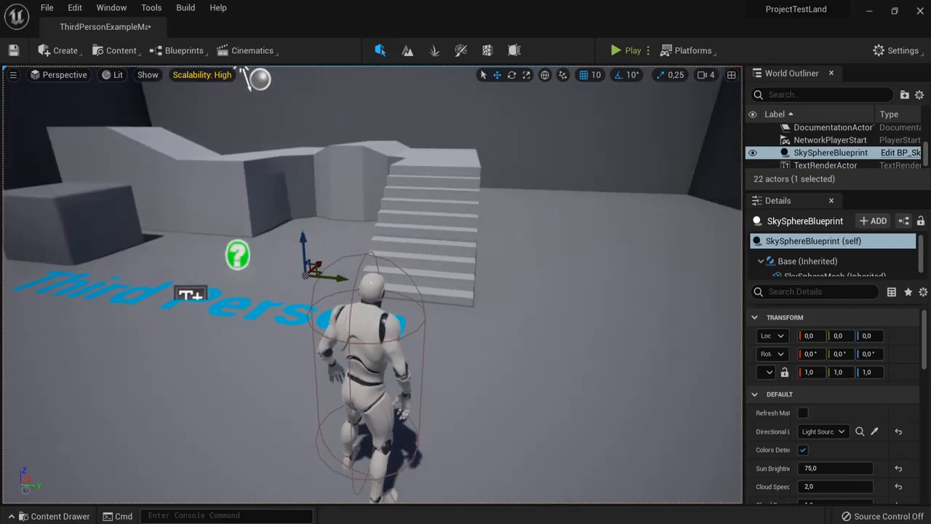
click(425, 211)
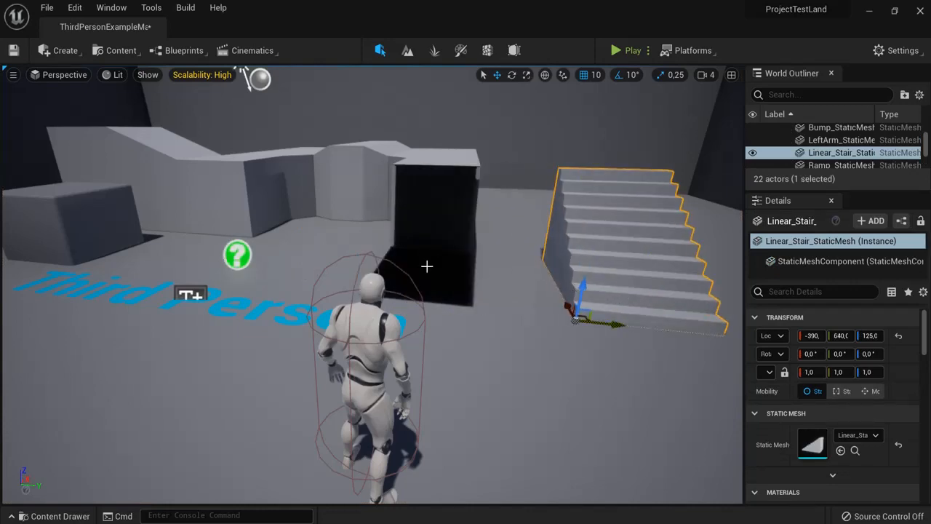
- Rebuild the level's lighting from the Build menu with Build Lighting Only
click(184, 7)
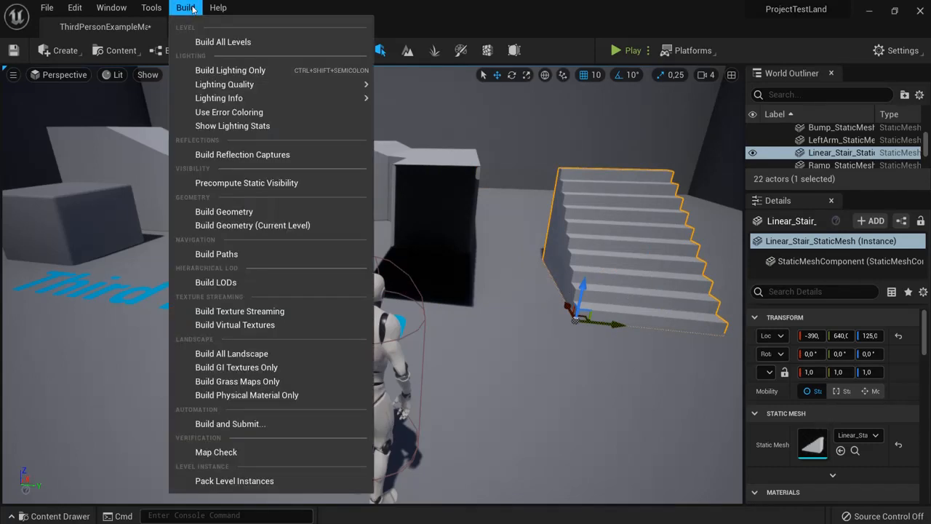
mouse_move(230, 70)
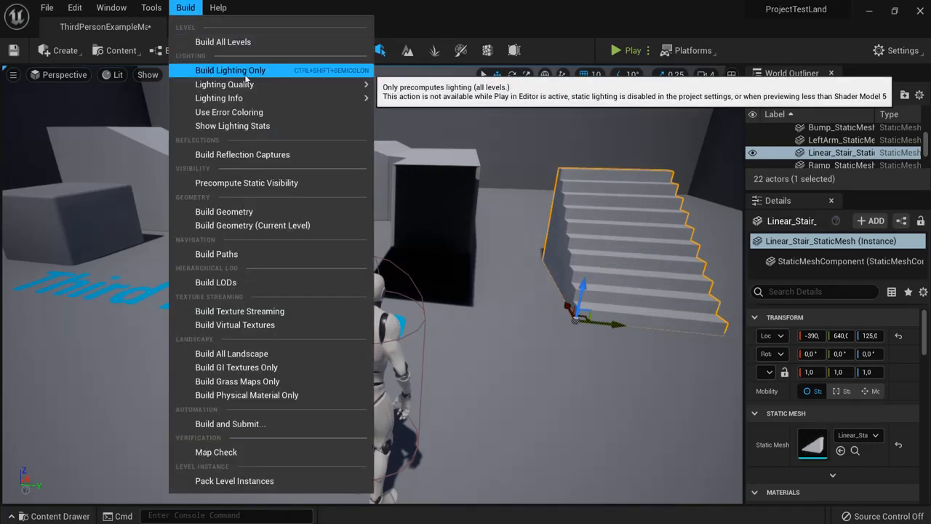
mouse_move(211, 70)
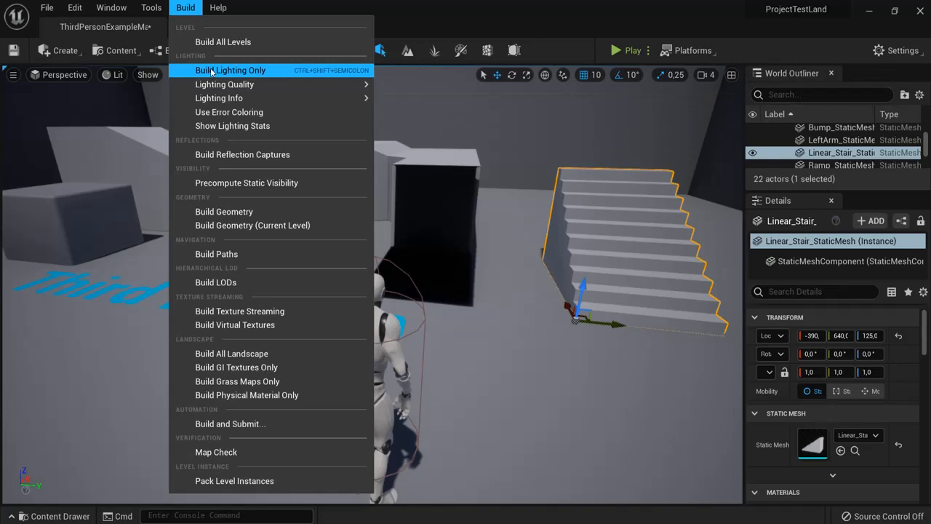
mouse_move(222, 42)
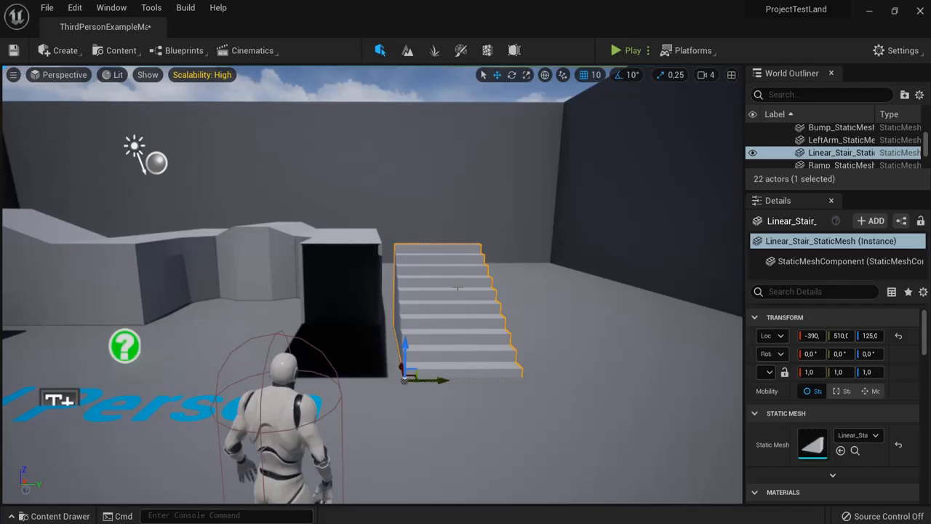
- Reopen Engine Scalability Settings to view Post Processing and Shadows at High
click(903, 50)
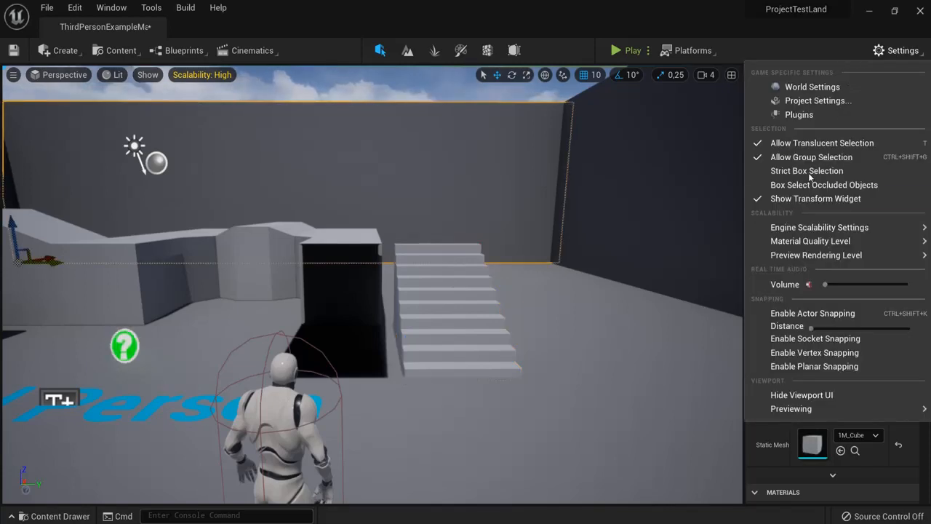
mouse_move(807, 226)
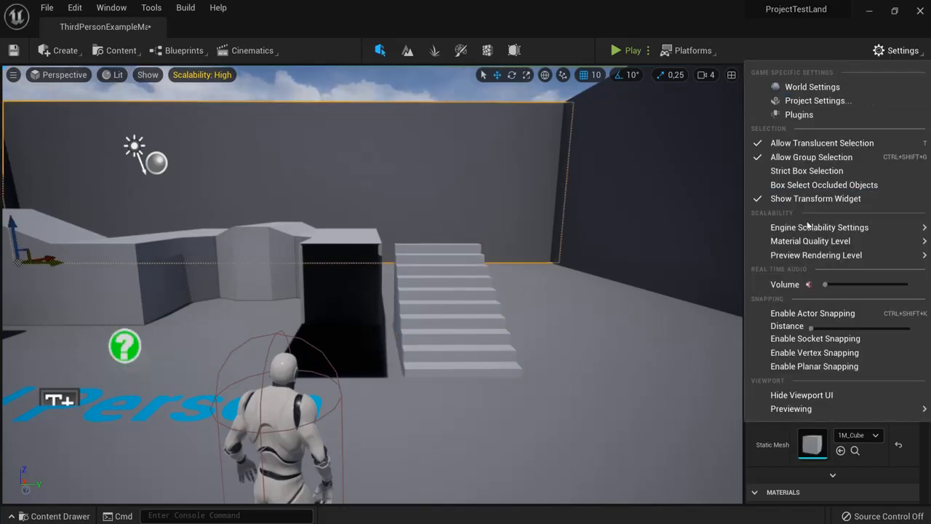
click(819, 227)
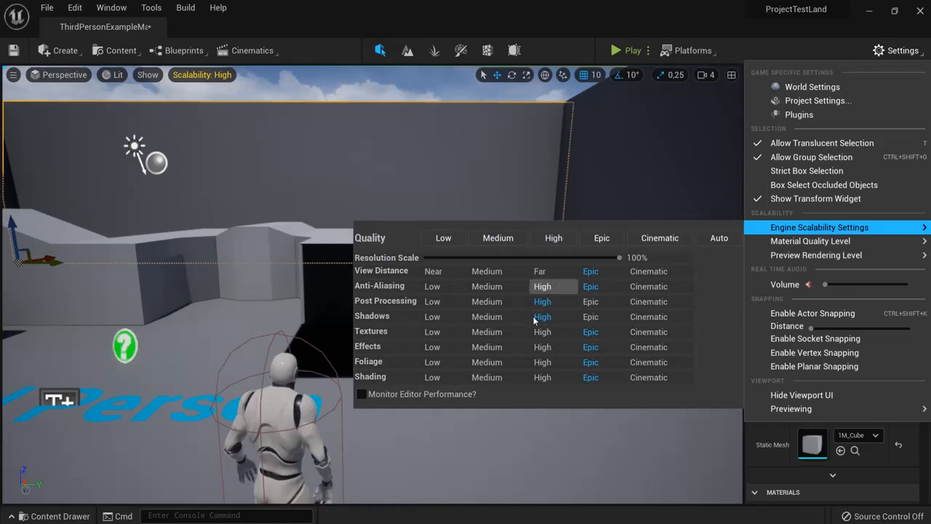